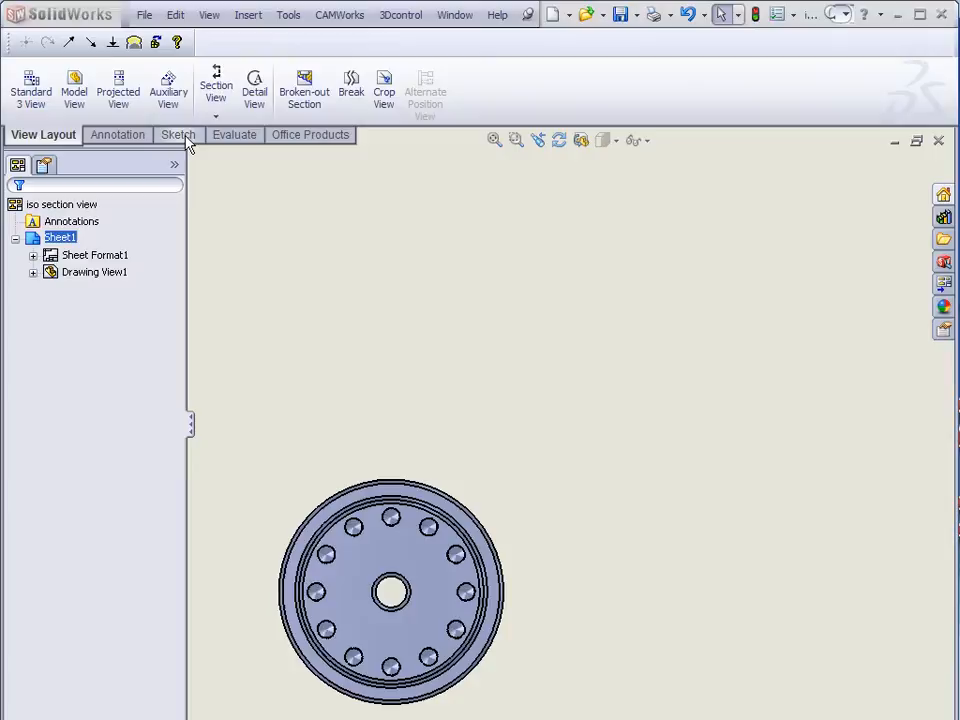
- Start a sketch line from the flange's centre hole horizontally out past the rim
click(178, 136)
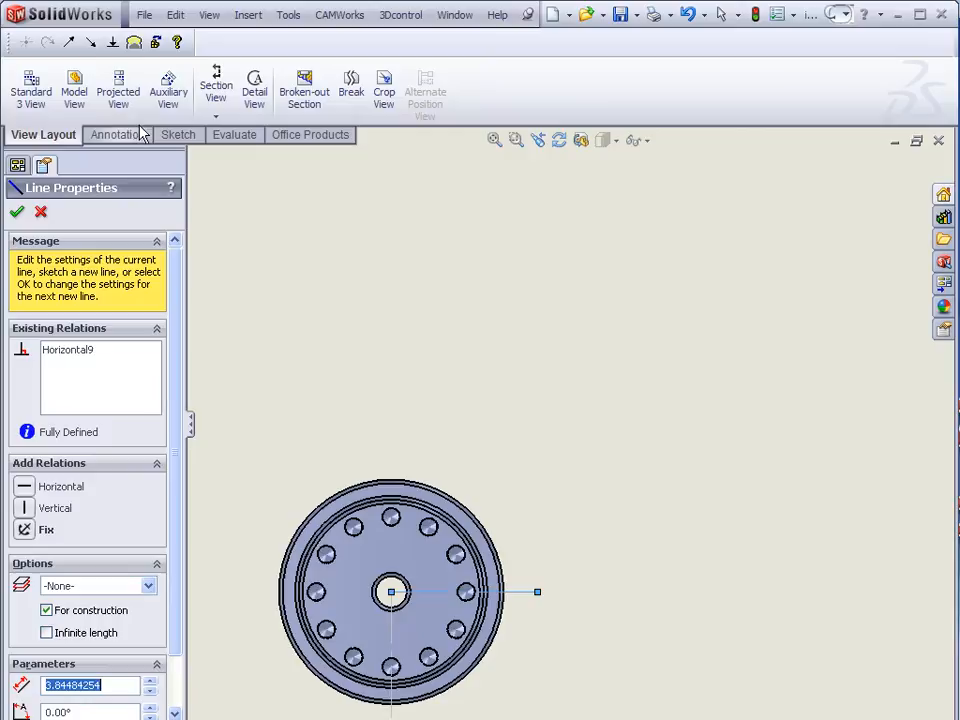
mouse_move(216, 88)
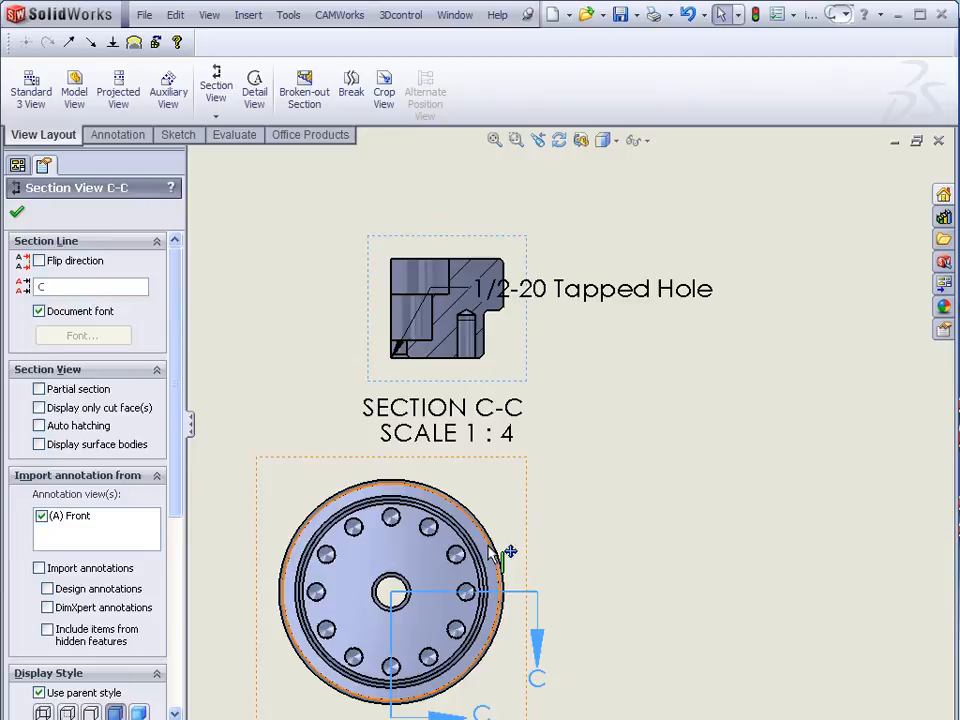
mouse_move(520, 600)
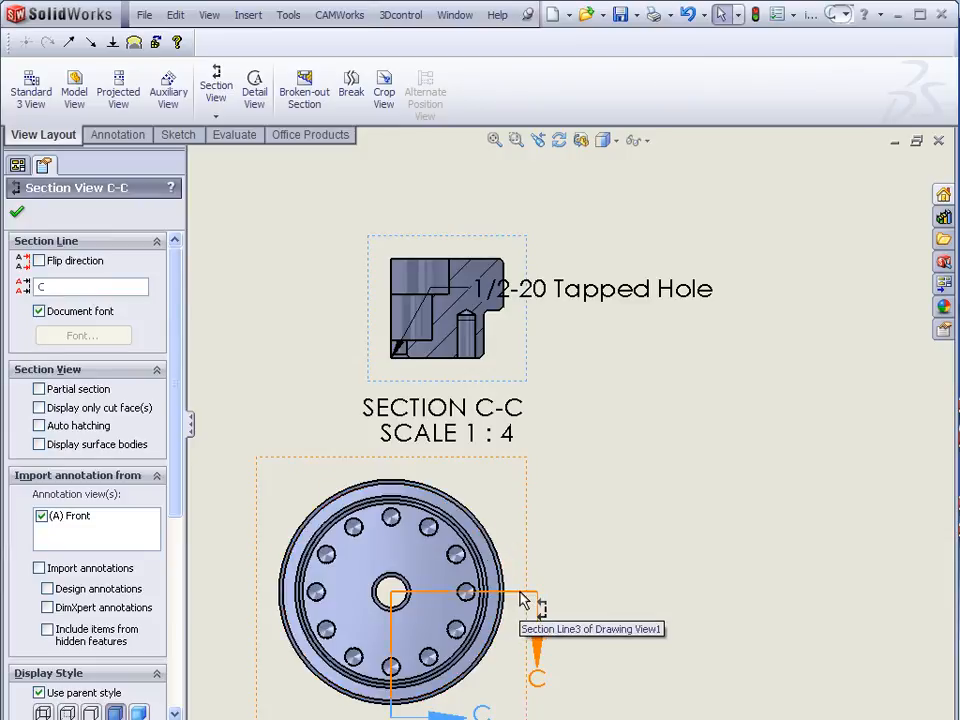
- Flip section line C-C so the view shows the cut flange with its 1/2-20 Tapped Hole callout
click(40, 260)
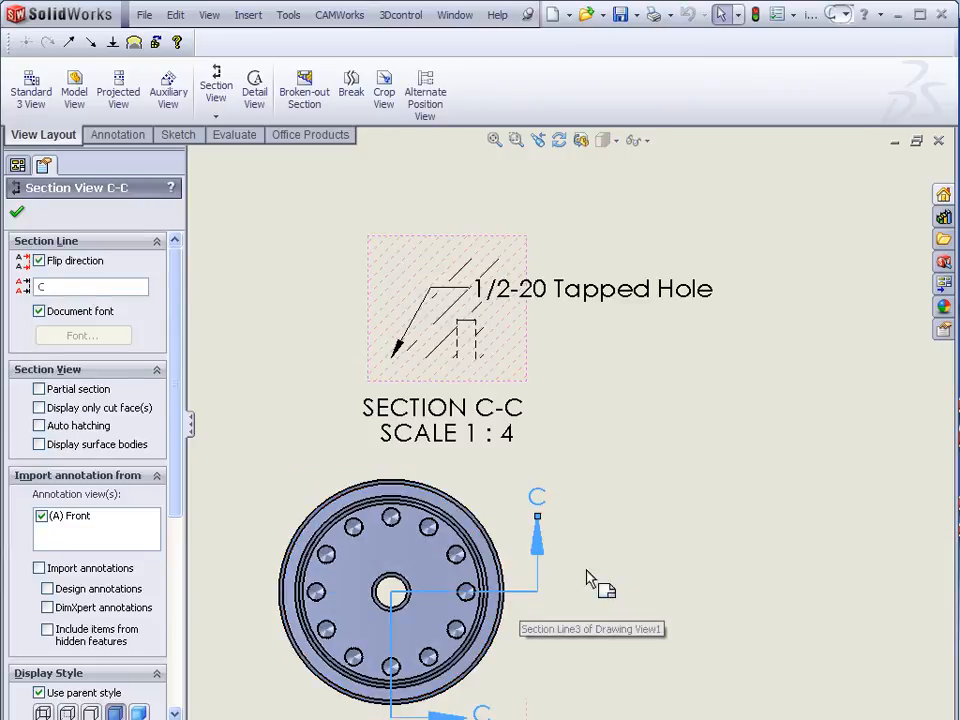
click(16, 212)
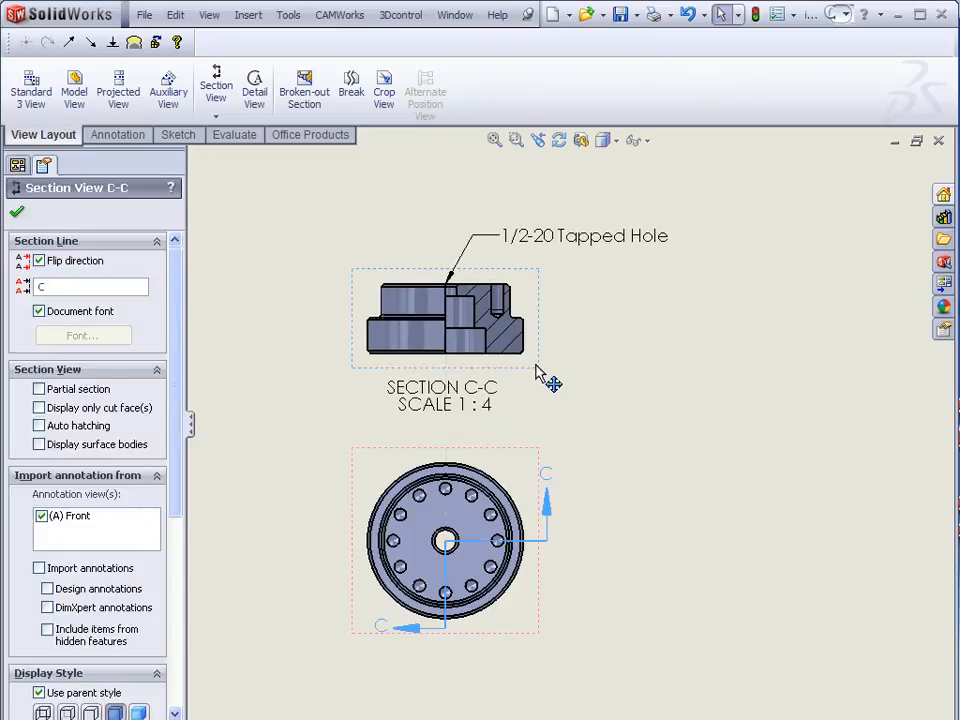
right_click(544, 376)
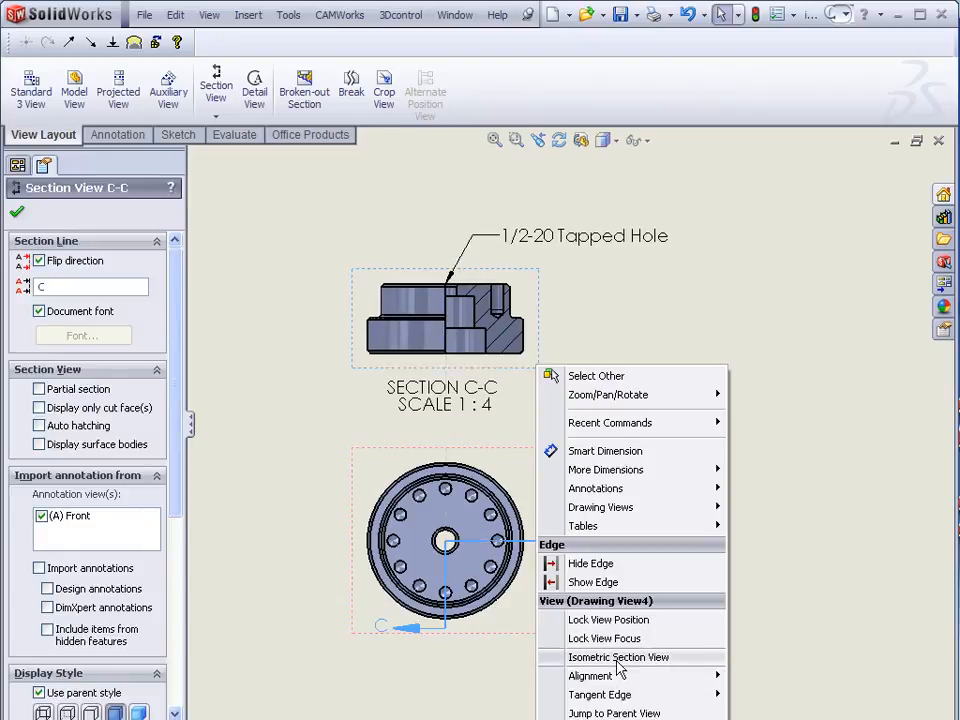
- Choose Isometric Section View to show the quarter-cut flange in 3D
click(618, 656)
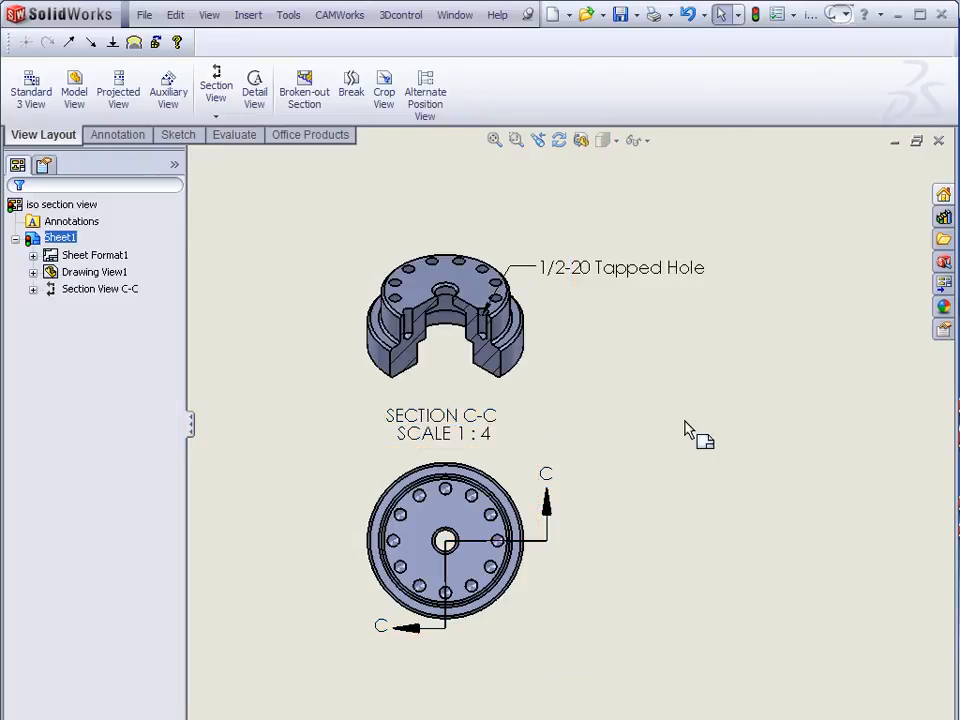
mouse_move(690, 428)
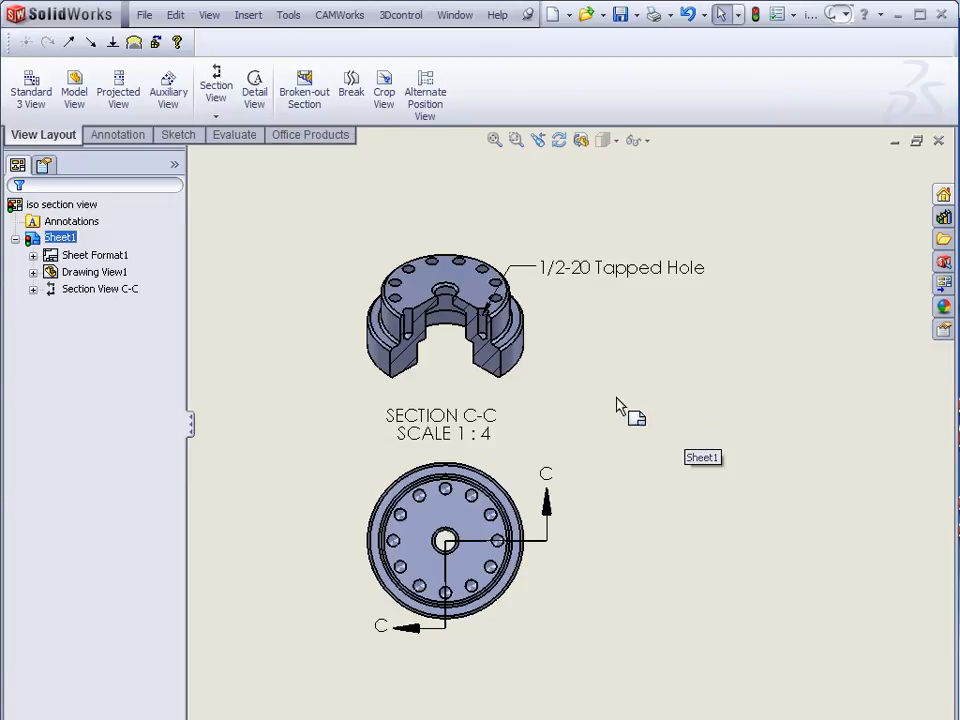
- Remove the isometric display so section C-C shows the flat cut profile again
right_click(444, 540)
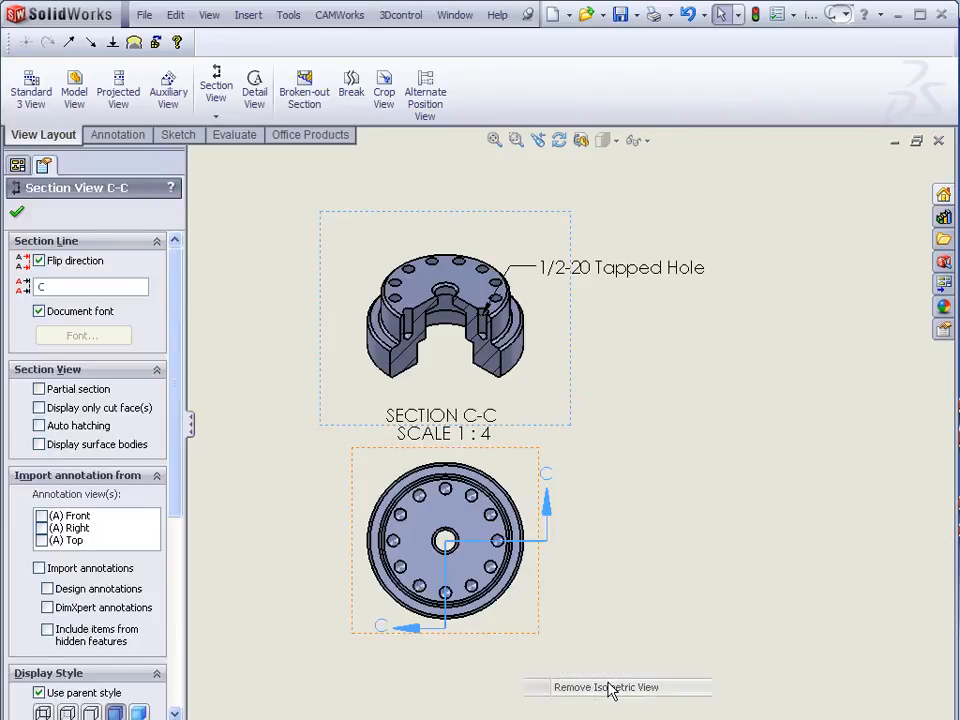
click(606, 688)
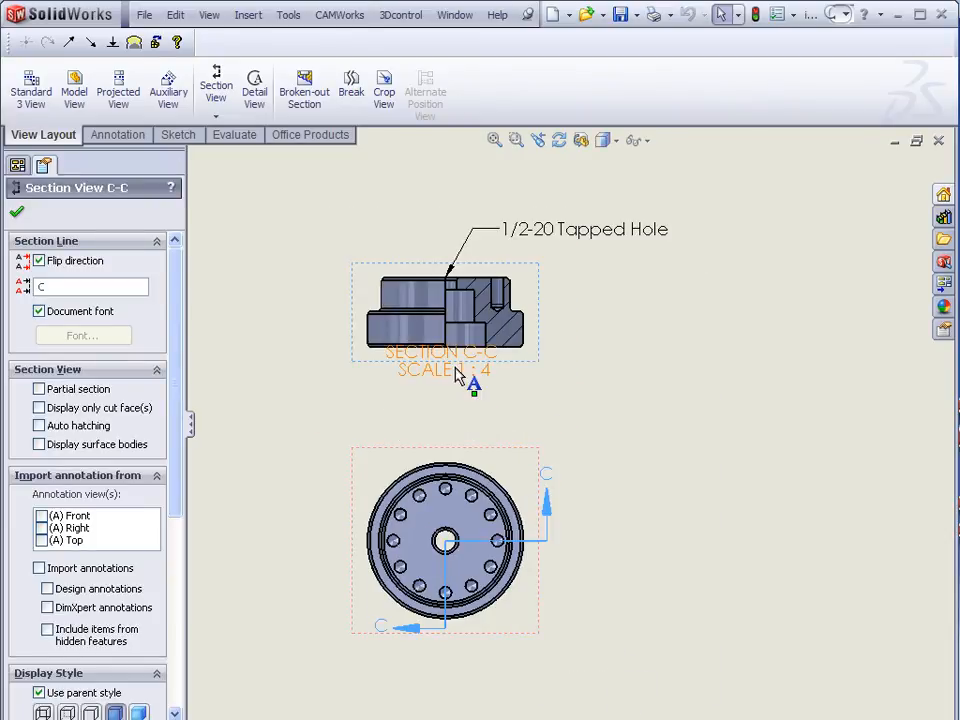